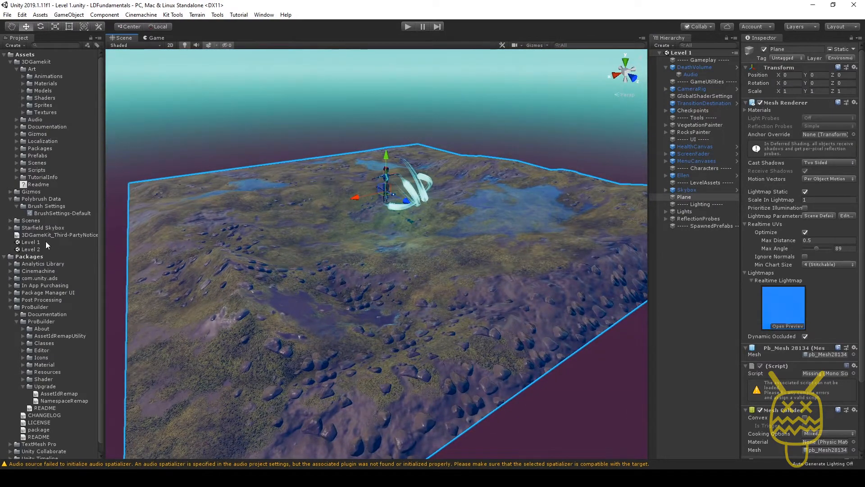
# - Select the ProBuilder package folder so the Inspector shows com.unity.probuilder
pyautogui.click(35, 307)
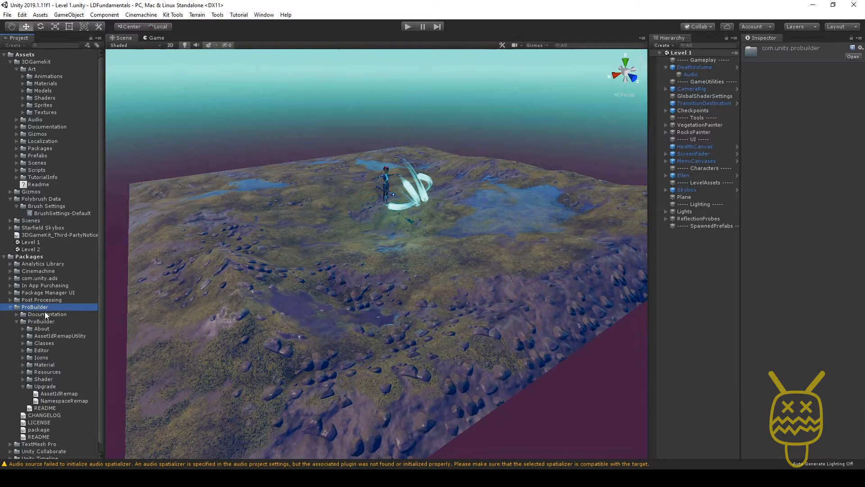
pyautogui.moveTo(238, 201)
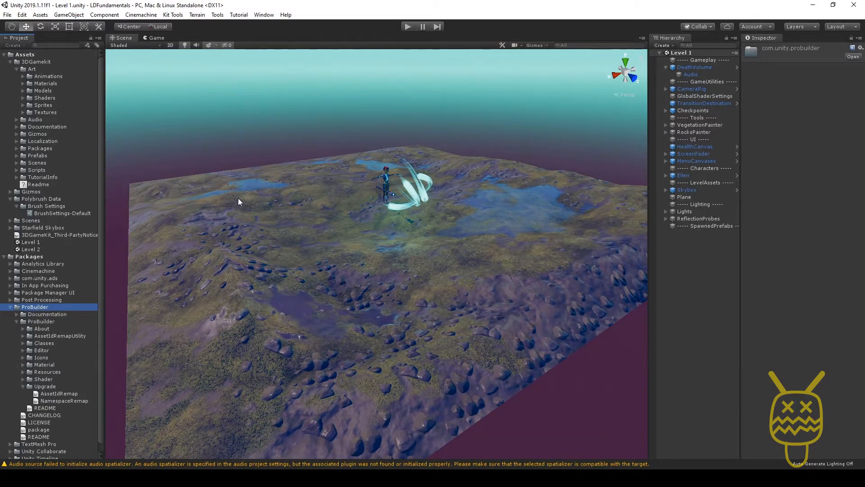
pyautogui.moveTo(149, 255)
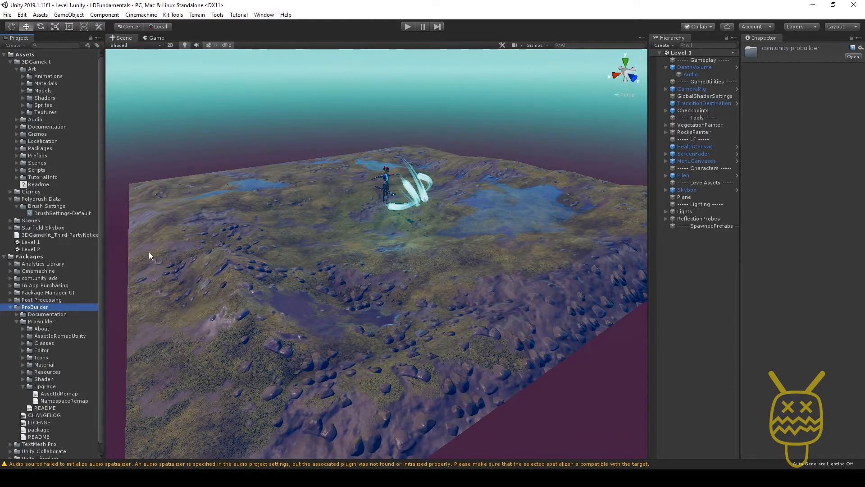
pyautogui.moveTo(175, 203)
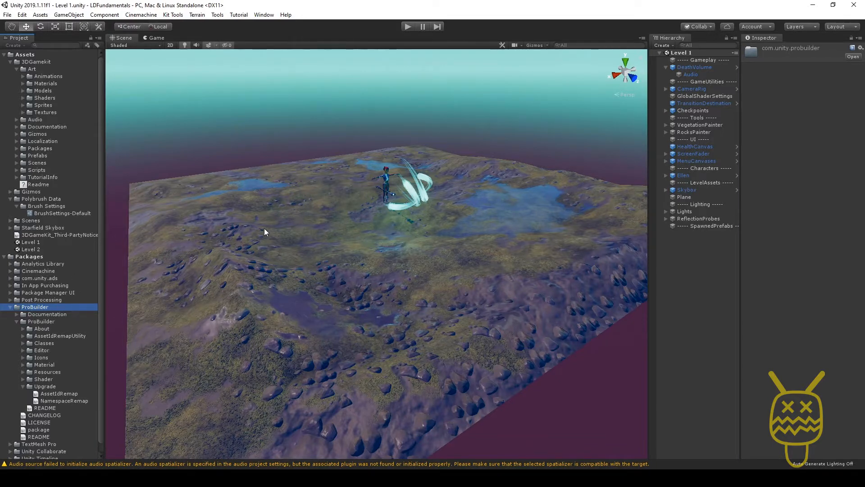
pyautogui.click(264, 15)
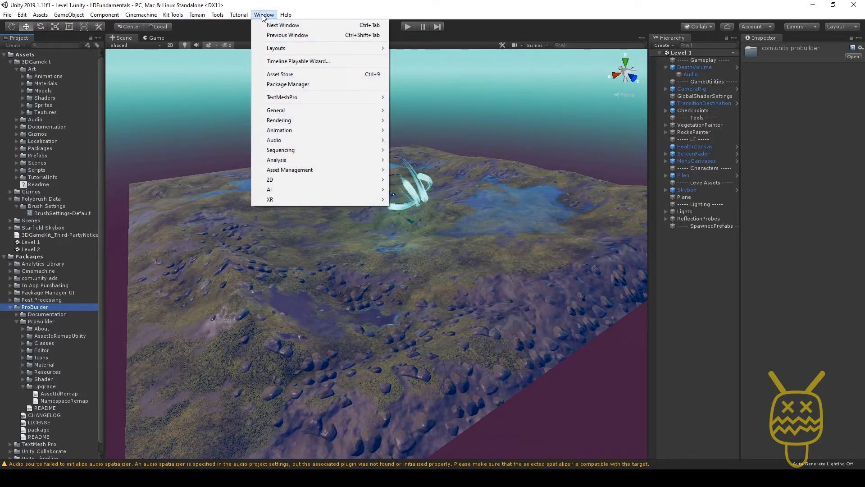
pyautogui.moveTo(282, 25)
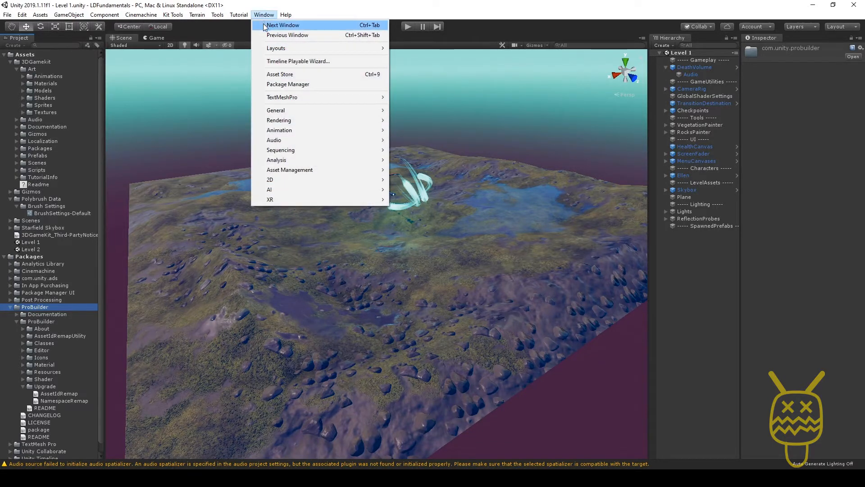
pyautogui.moveTo(287, 83)
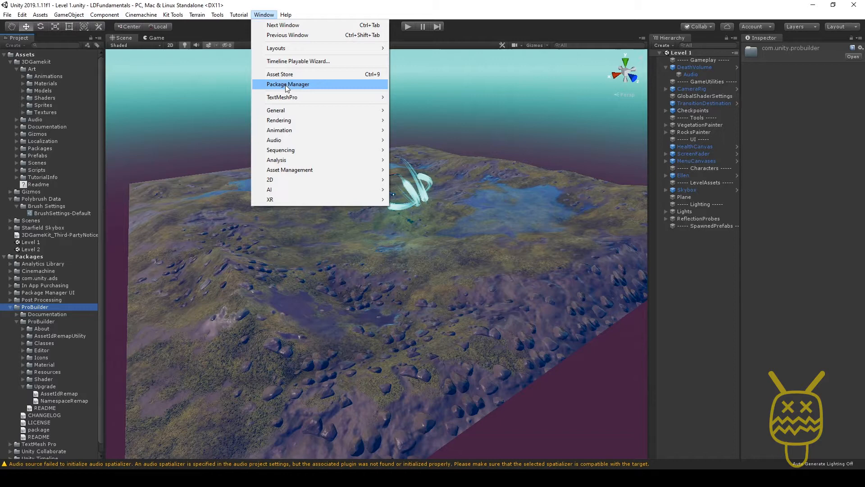
pyautogui.click(288, 84)
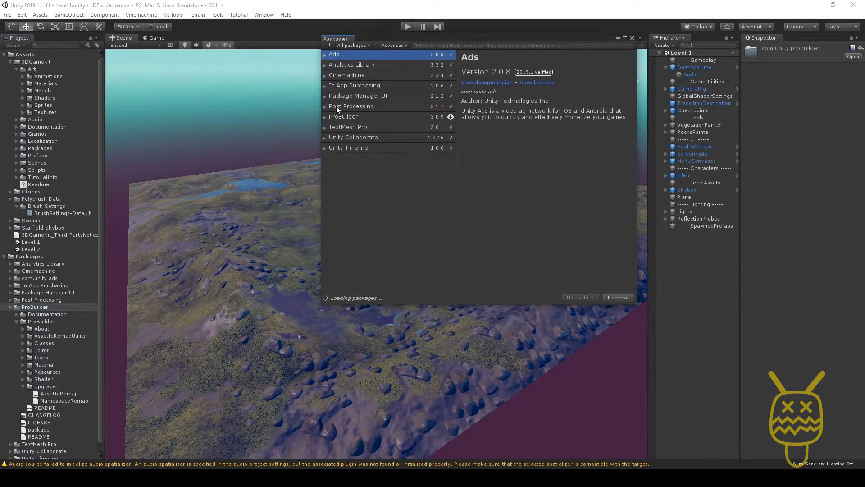
pyautogui.click(342, 116)
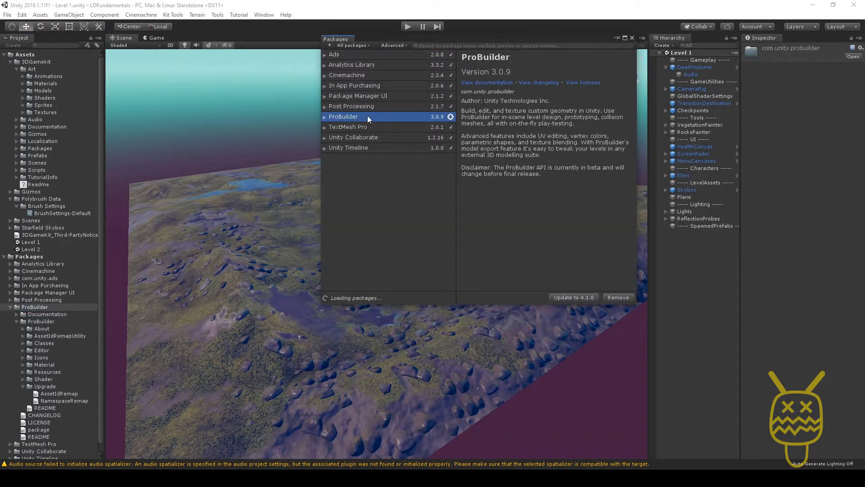
pyautogui.moveTo(600, 302)
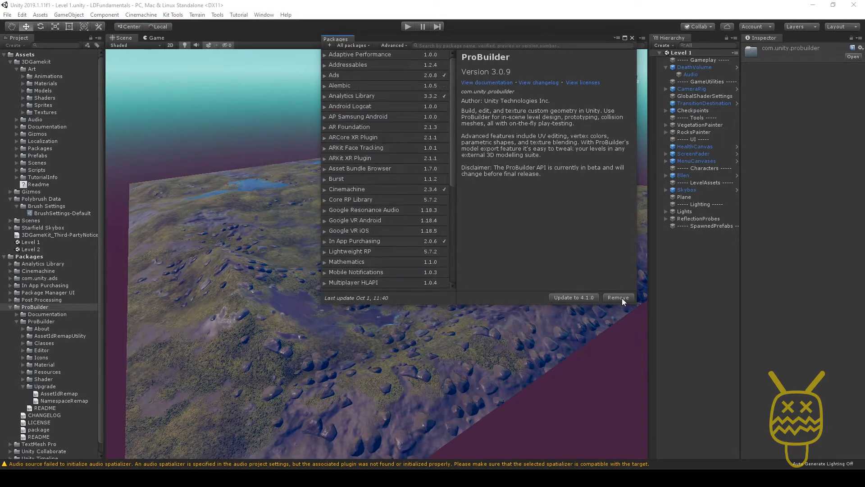
pyautogui.moveTo(632, 42)
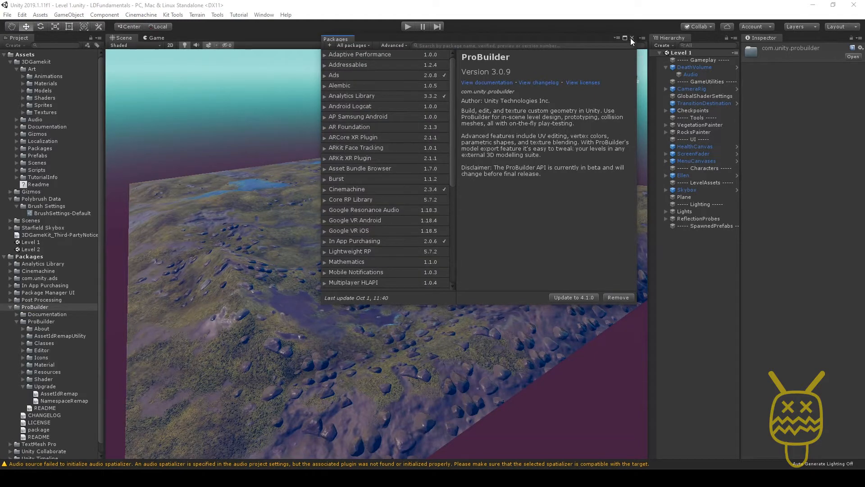
pyautogui.click(631, 40)
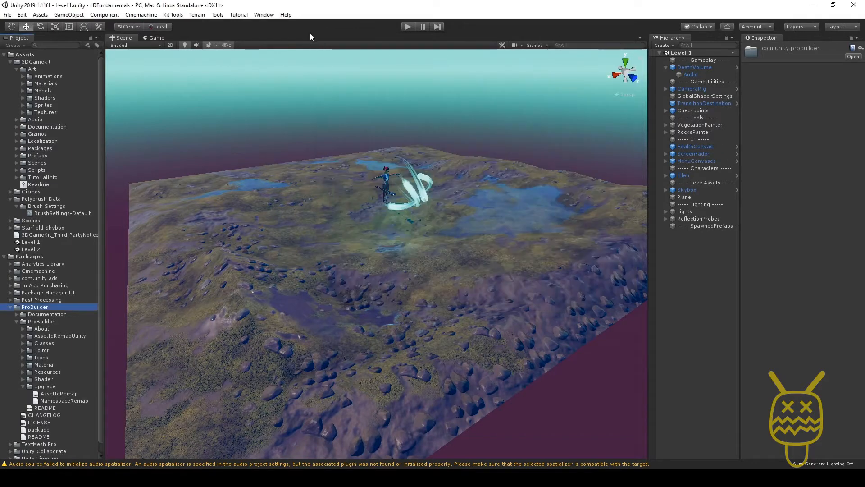
# - Check ProBuilder's About window, which shows version 3.0.9, then close it
pyautogui.click(217, 15)
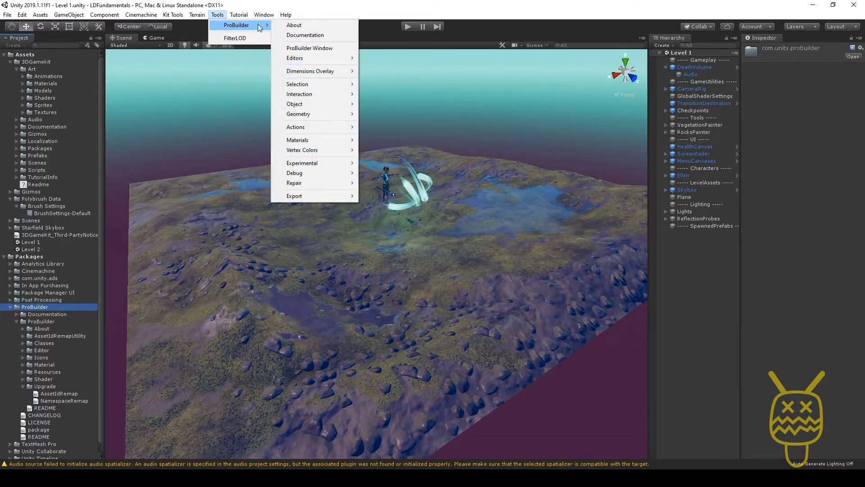
pyautogui.click(294, 25)
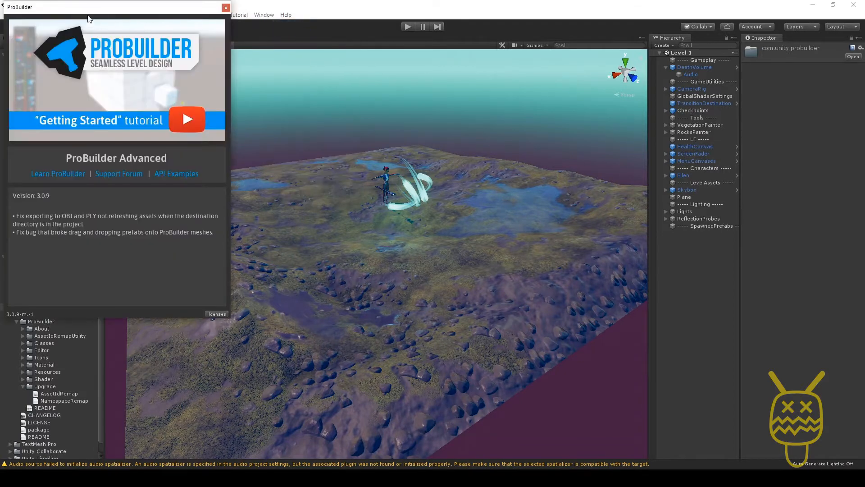
pyautogui.moveTo(125, 130)
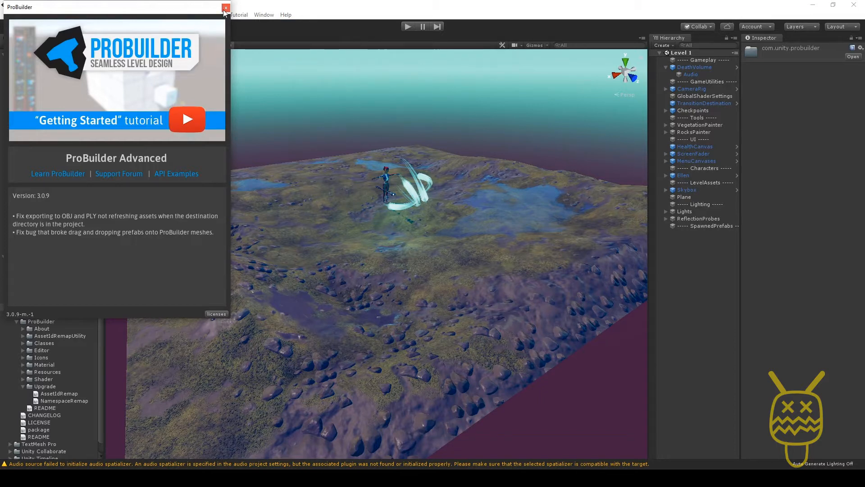
pyautogui.click(225, 8)
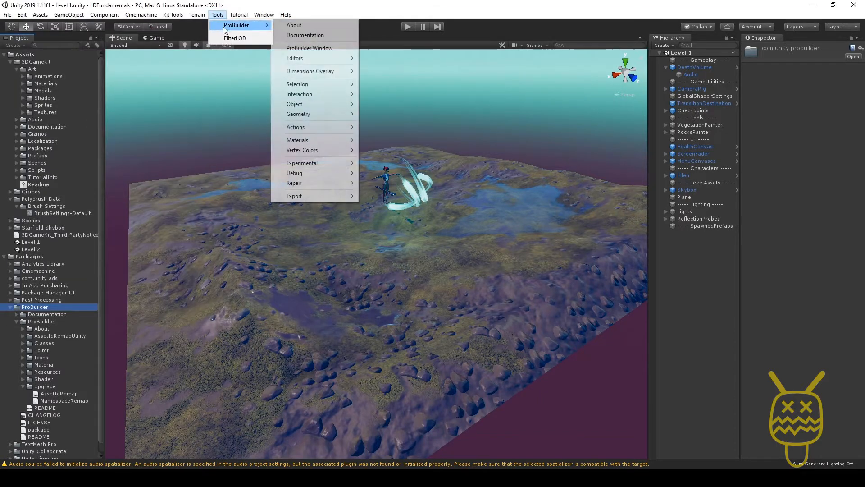
pyautogui.moveTo(303, 35)
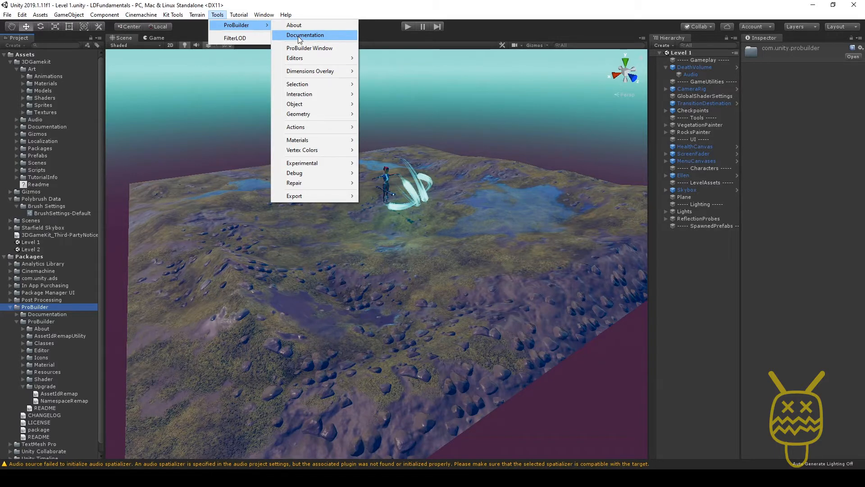
pyautogui.moveTo(310, 48)
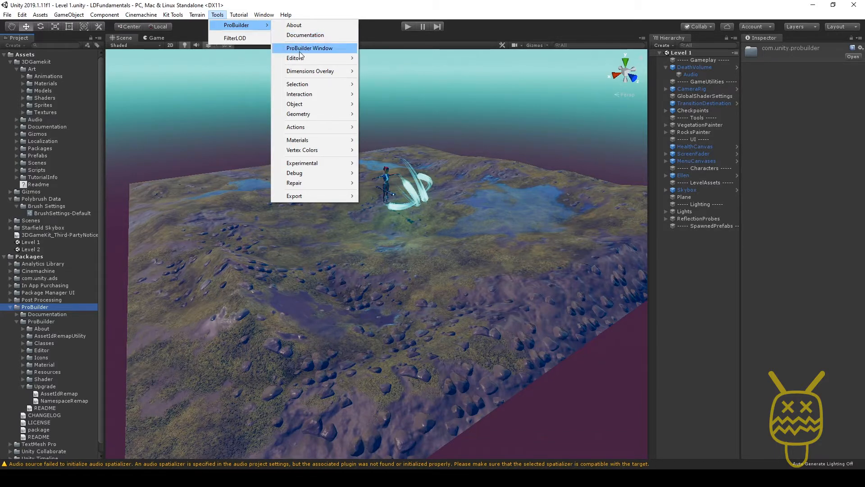
# - Open the ProBuilder window and select the terrain Plane in object selection mode
pyautogui.click(310, 49)
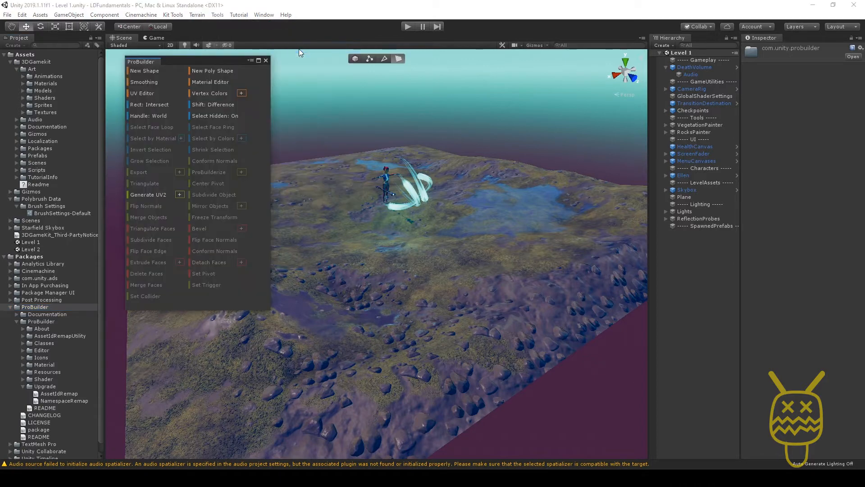
pyautogui.moveTo(169, 63)
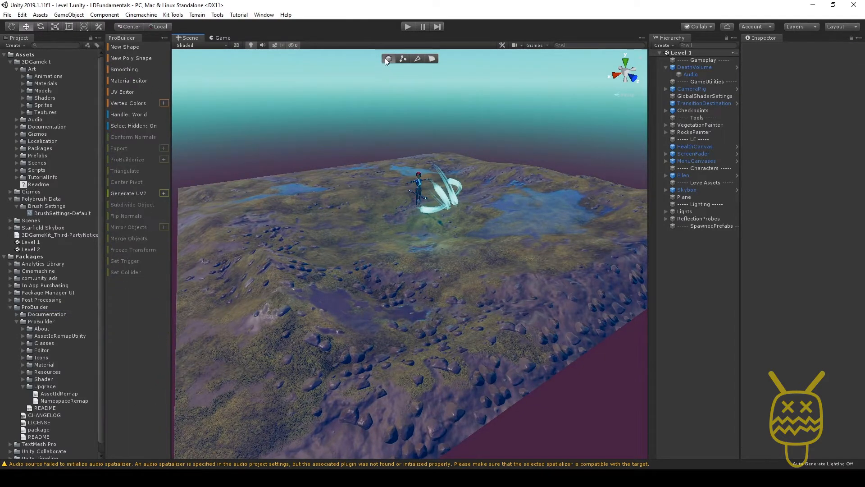
pyautogui.click(696, 161)
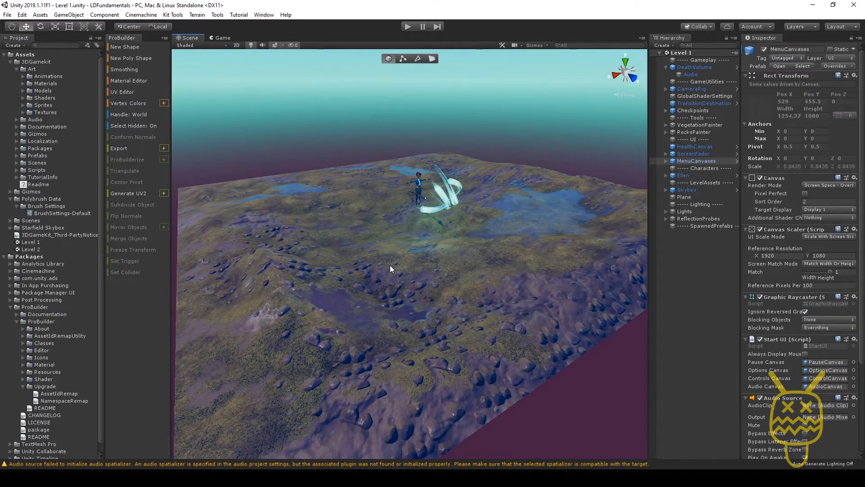
pyautogui.click(684, 197)
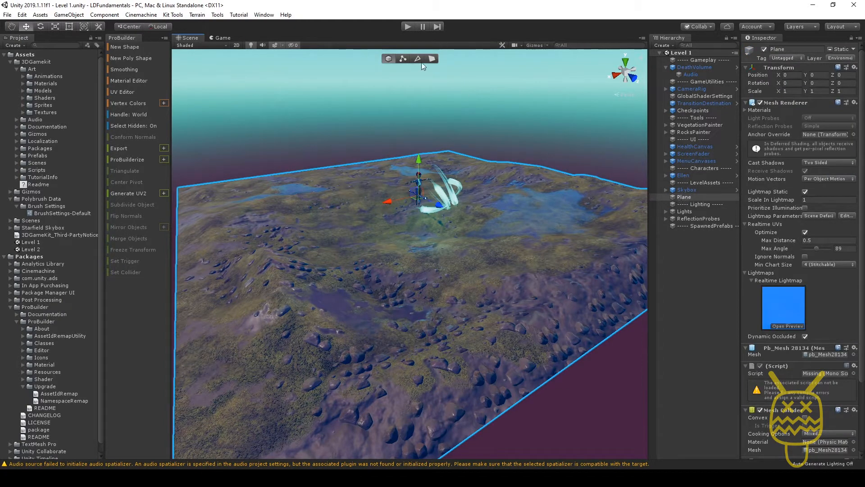
pyautogui.moveTo(433, 61)
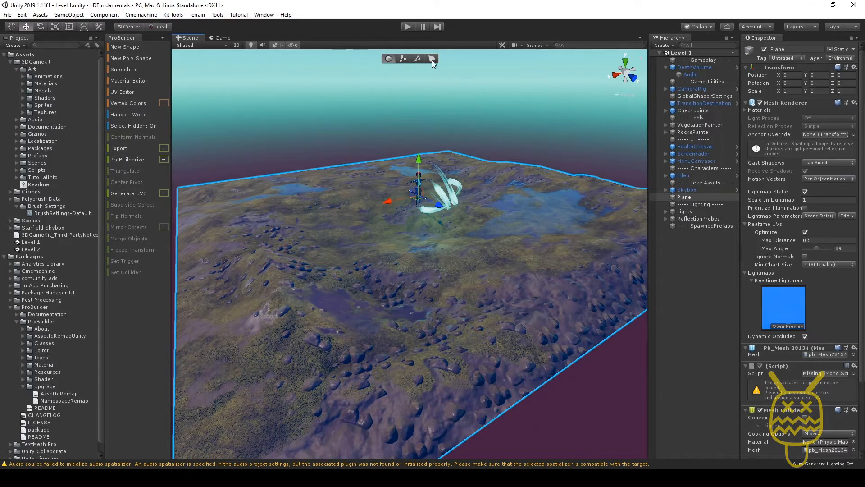
pyautogui.moveTo(403, 59)
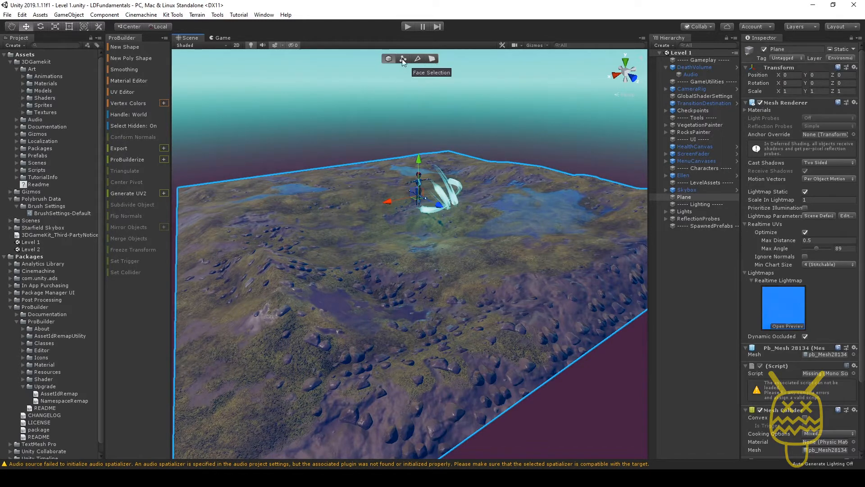
pyautogui.moveTo(681, 200)
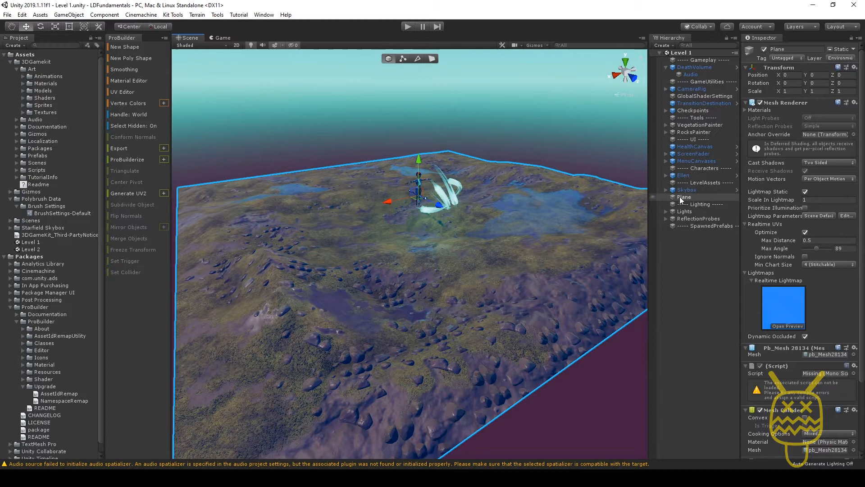
pyautogui.moveTo(753, 465)
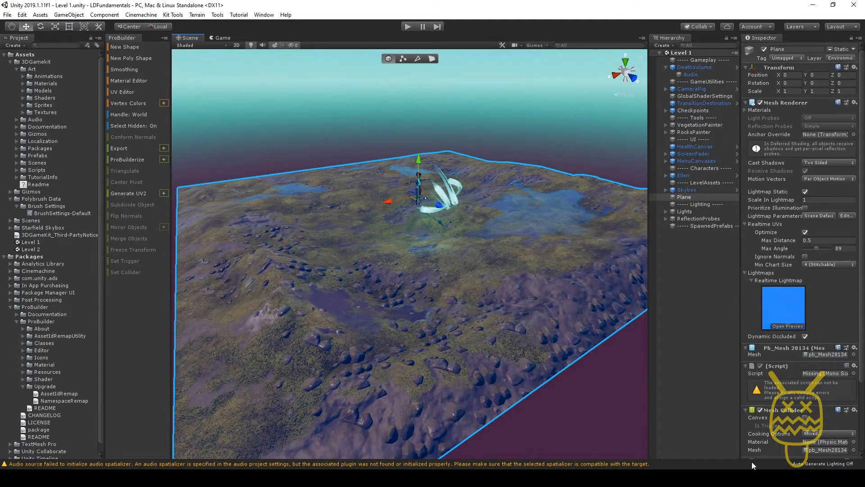
pyautogui.moveTo(120, 175)
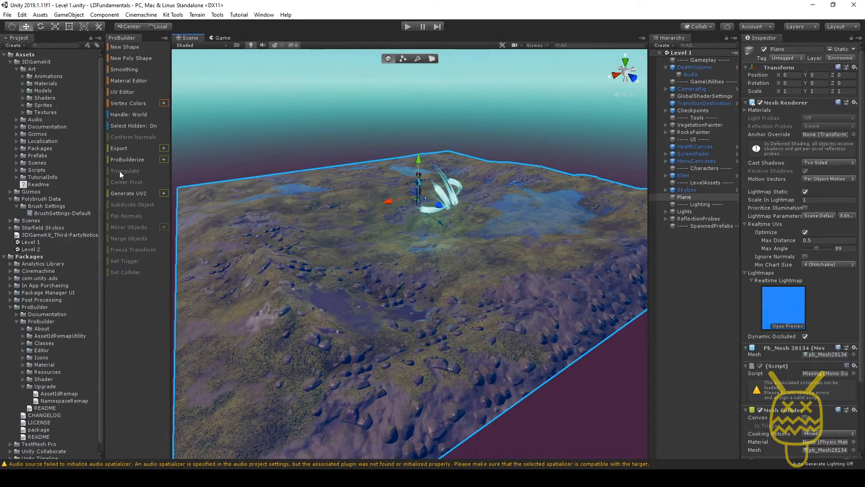
pyautogui.moveTo(127, 159)
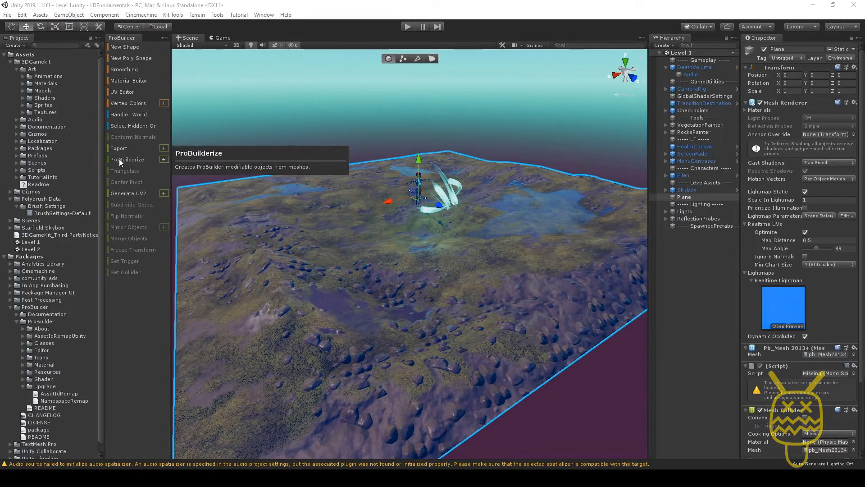
# - ProBuilderize the terrain Plane and scroll the Inspector to view its pb_Object component
pyautogui.click(127, 160)
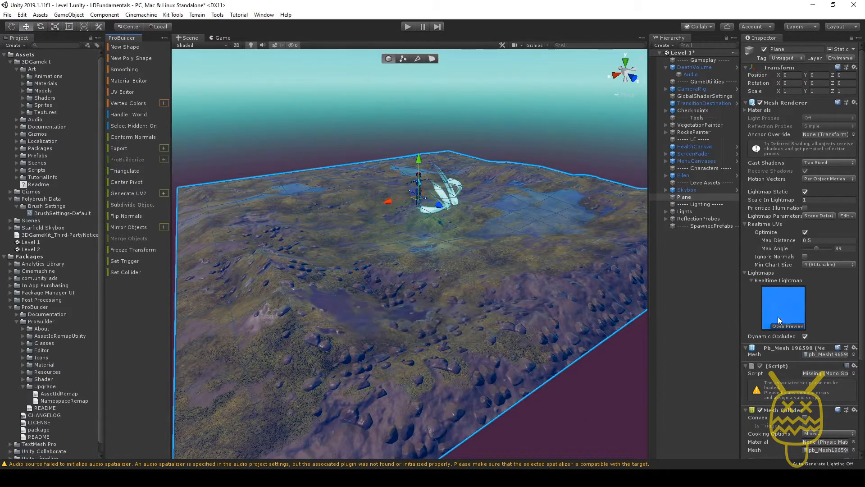
pyautogui.scroll(-3)
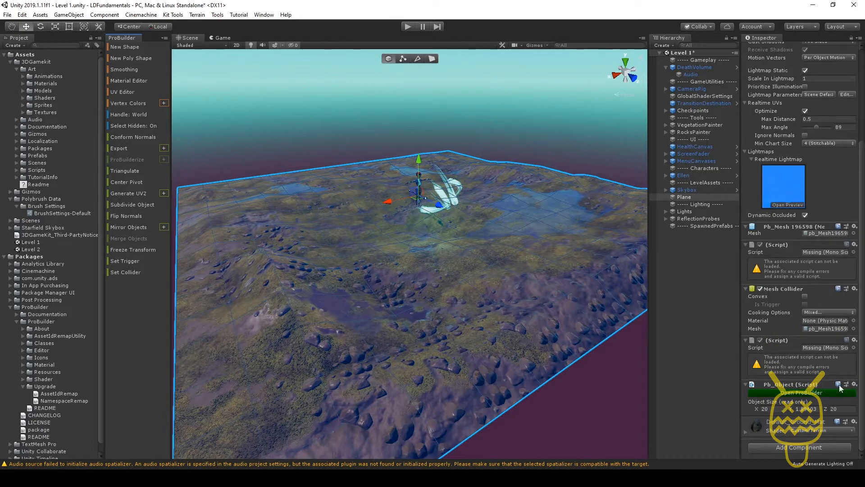
pyautogui.scroll(3)
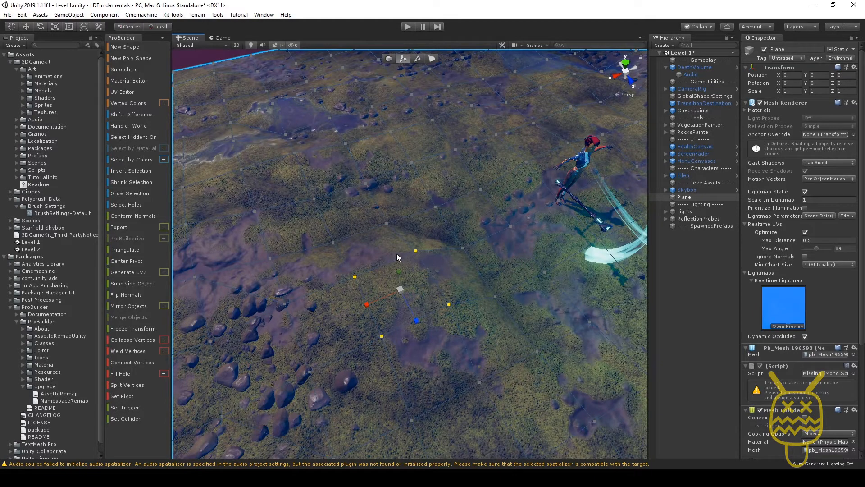
pyautogui.moveTo(149, 154)
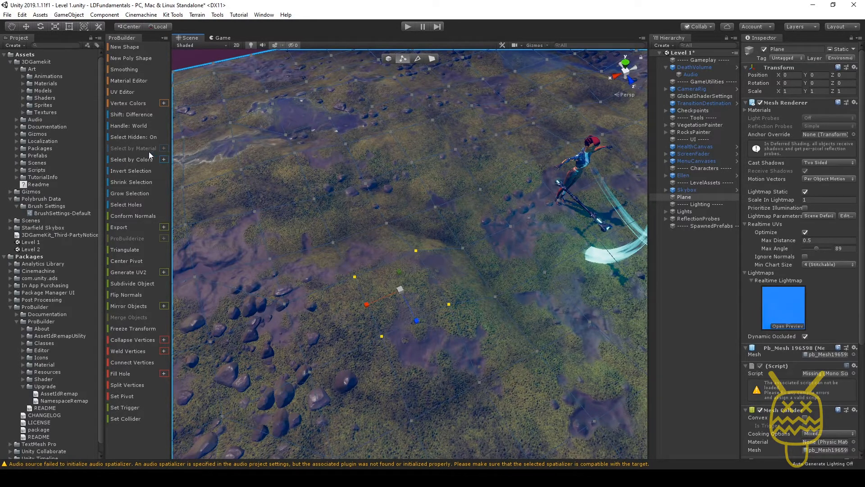
pyautogui.moveTo(138, 271)
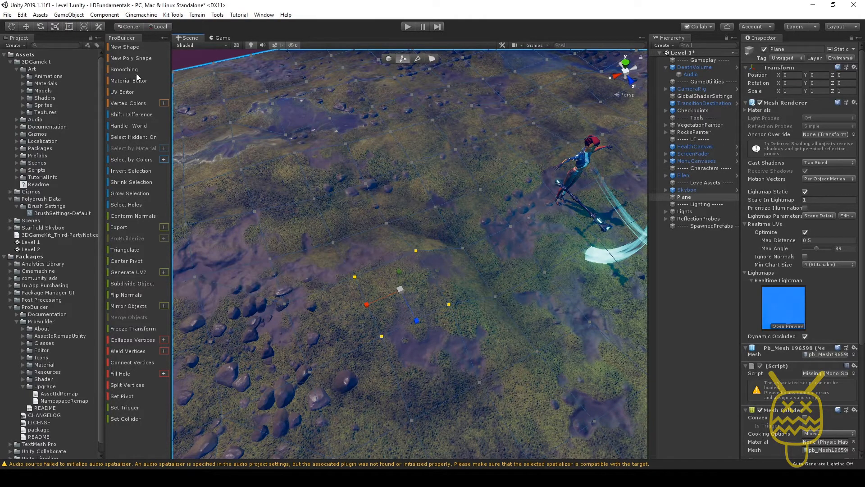
pyautogui.moveTo(128, 305)
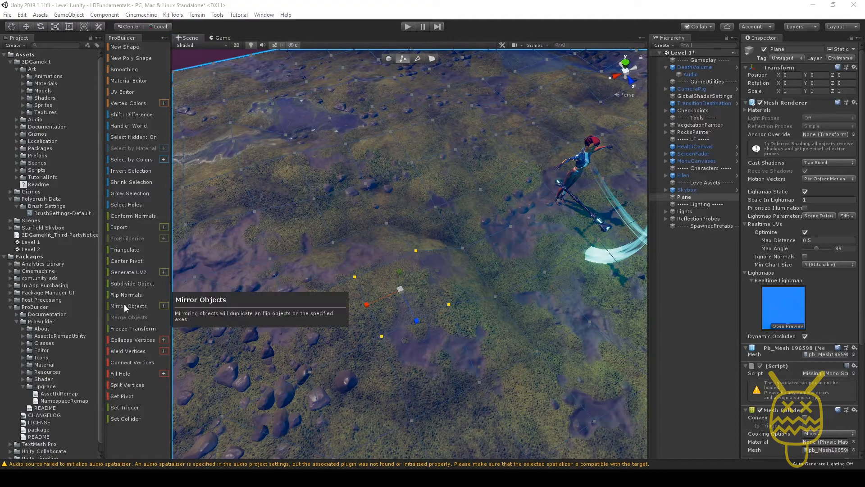
pyautogui.moveTo(130, 81)
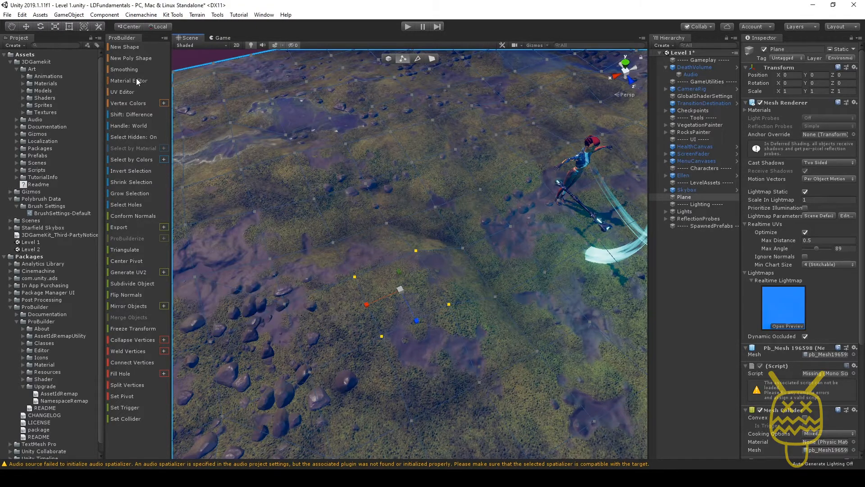
pyautogui.moveTo(128, 81)
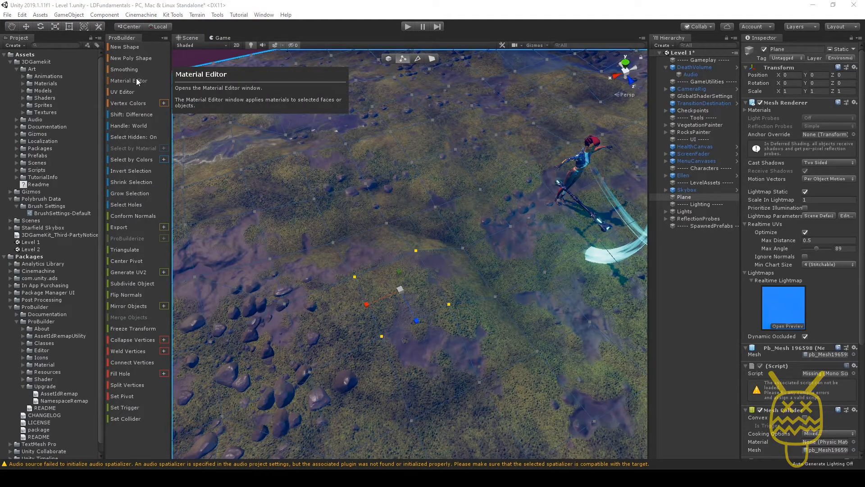
pyautogui.moveTo(131, 199)
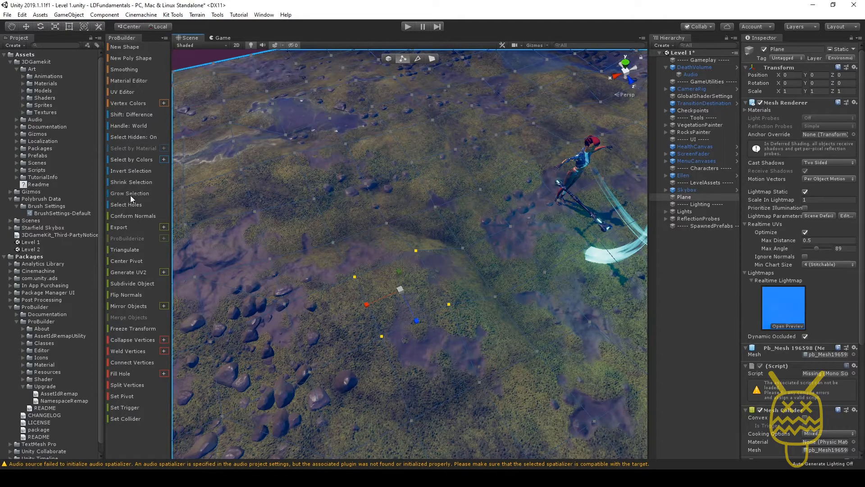
# - Apply Grow Selection to spread the picked vertices outward across the terrain Plane
pyautogui.click(130, 193)
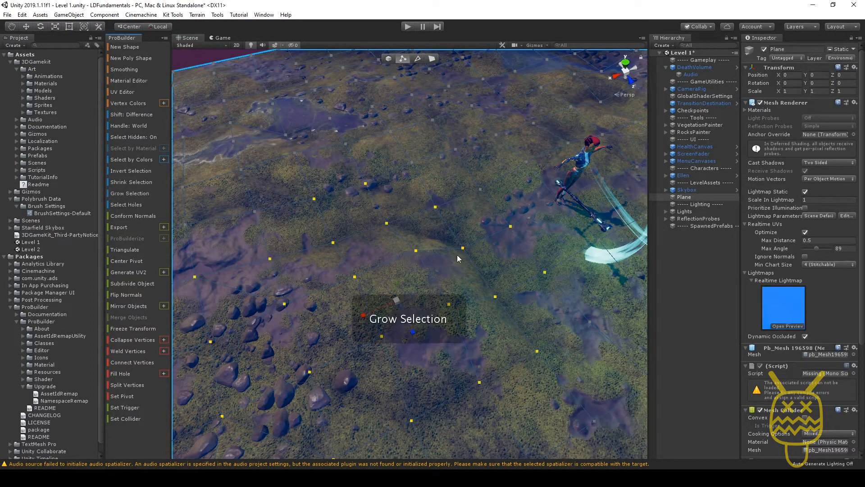
pyautogui.moveTo(391, 286)
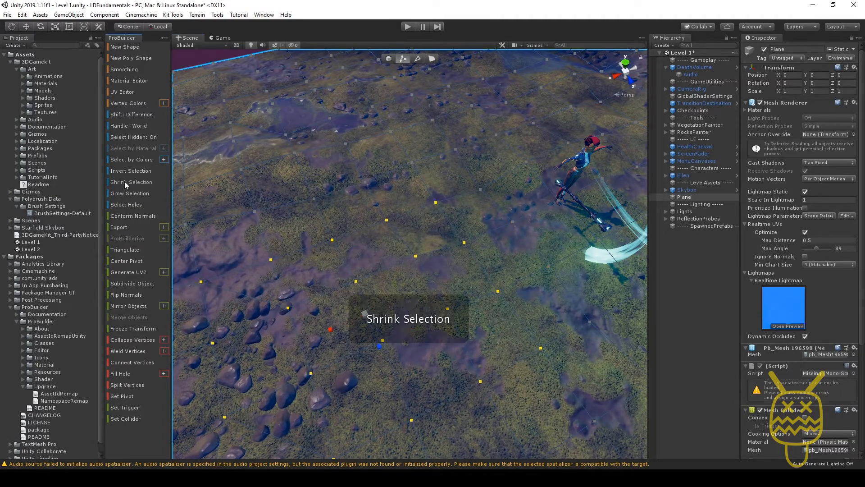
pyautogui.moveTo(122, 172)
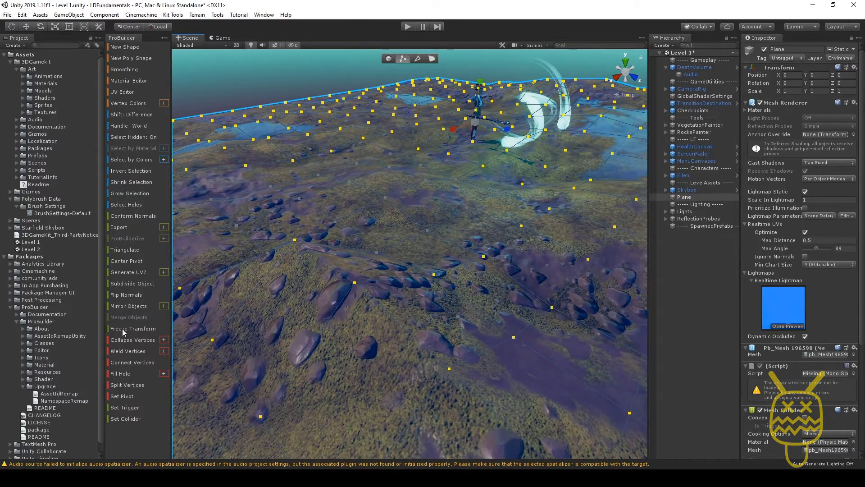
pyautogui.moveTo(137, 285)
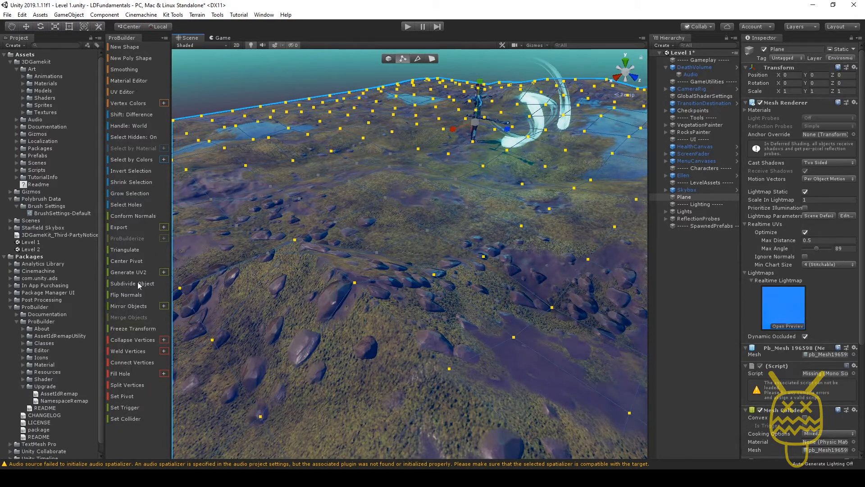
pyautogui.click(417, 59)
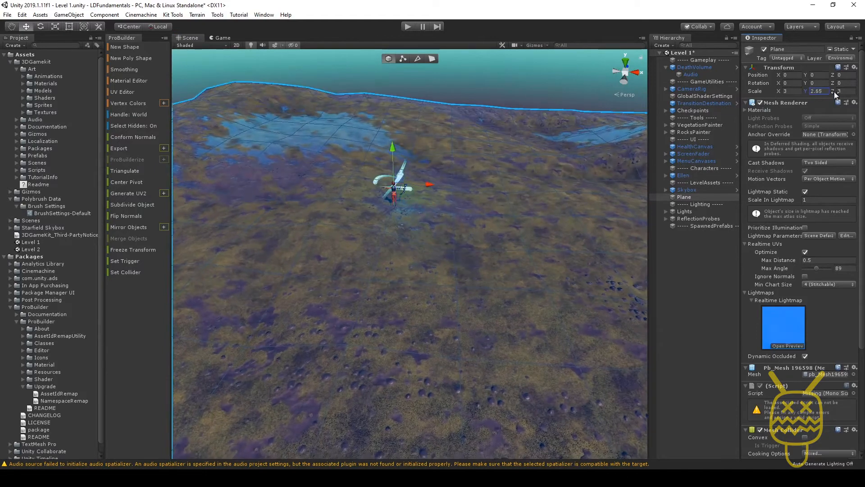
# - Enter 12.72 into the terrain Plane's Transform field
pyautogui.write('12.72')
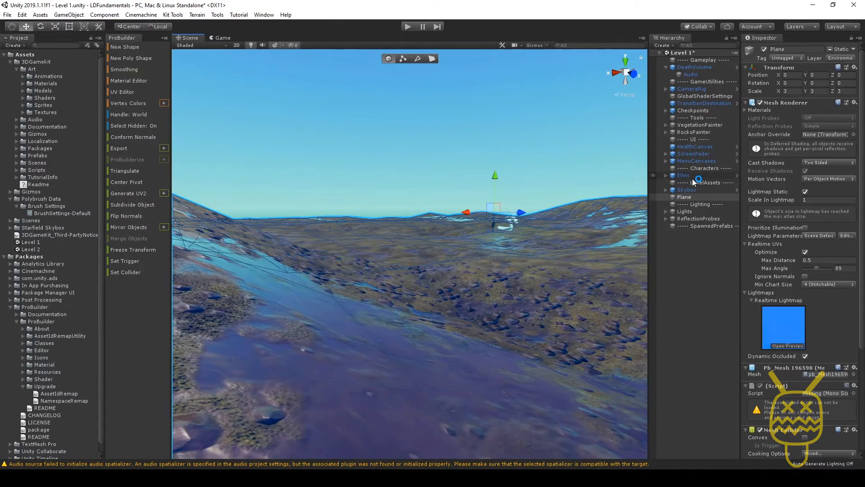
# - Select DeathVolume to inspect its two 500-by-500 box colliders below the terrain
pyautogui.click(694, 67)
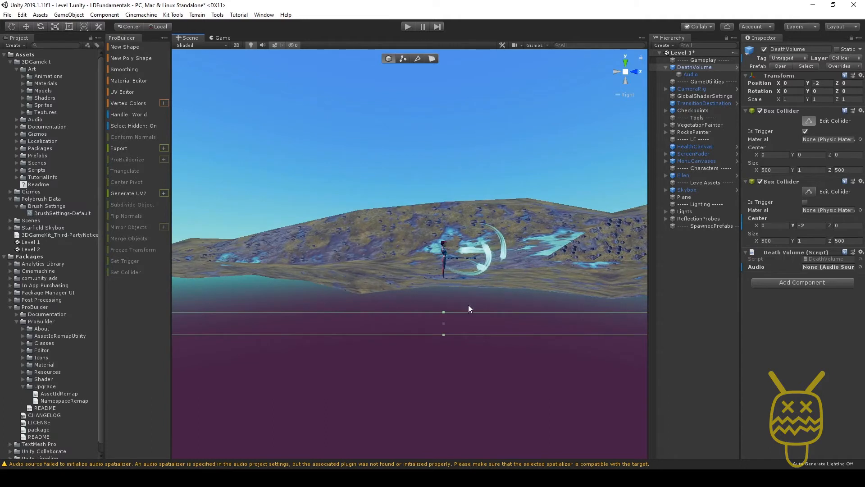
pyautogui.moveTo(489, 327)
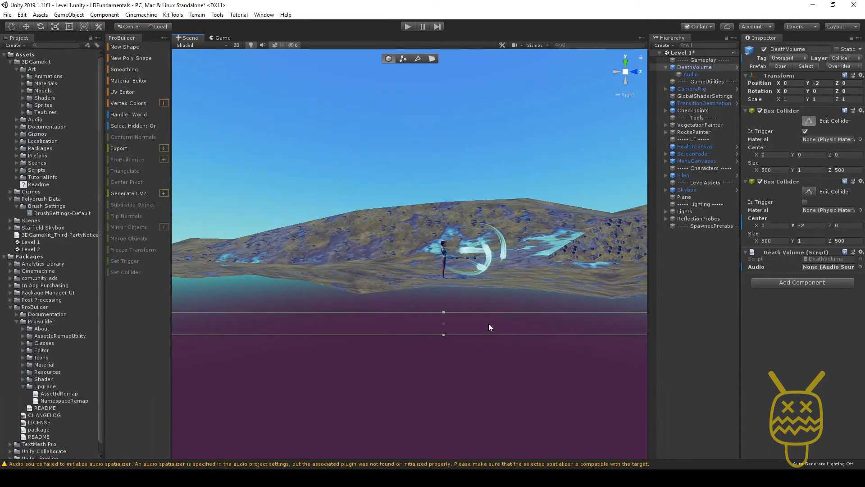
pyautogui.moveTo(480, 318)
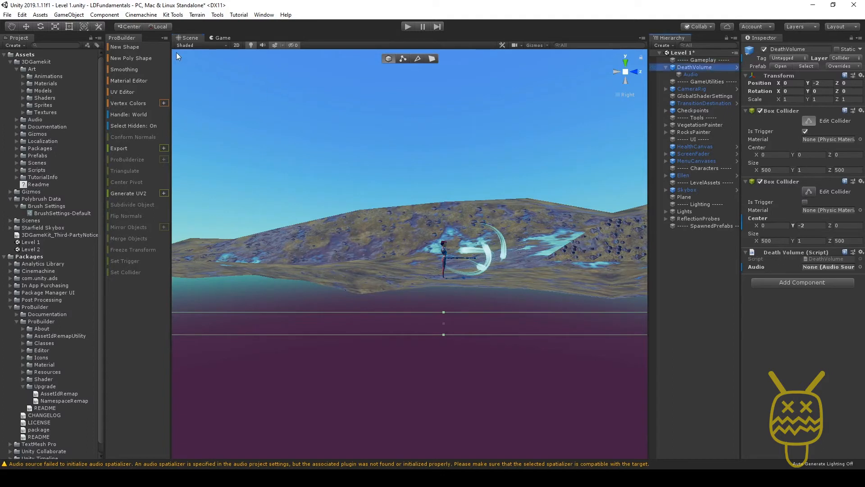
pyautogui.moveTo(476, 192)
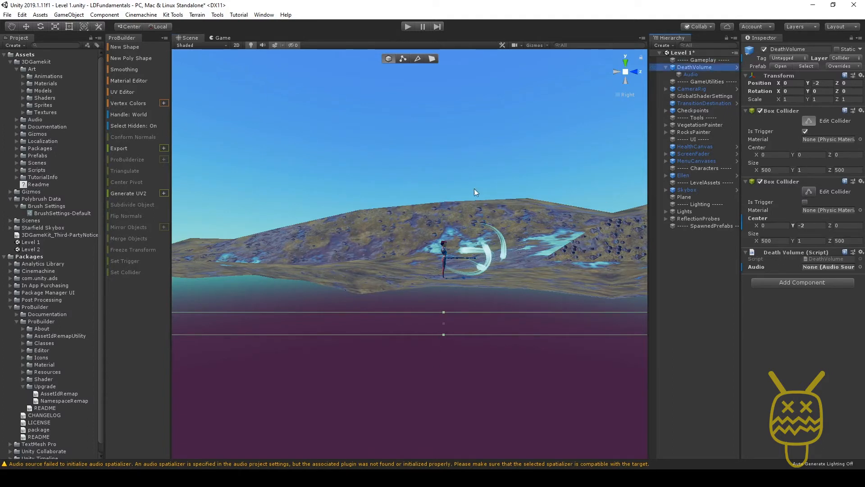
pyautogui.moveTo(479, 285)
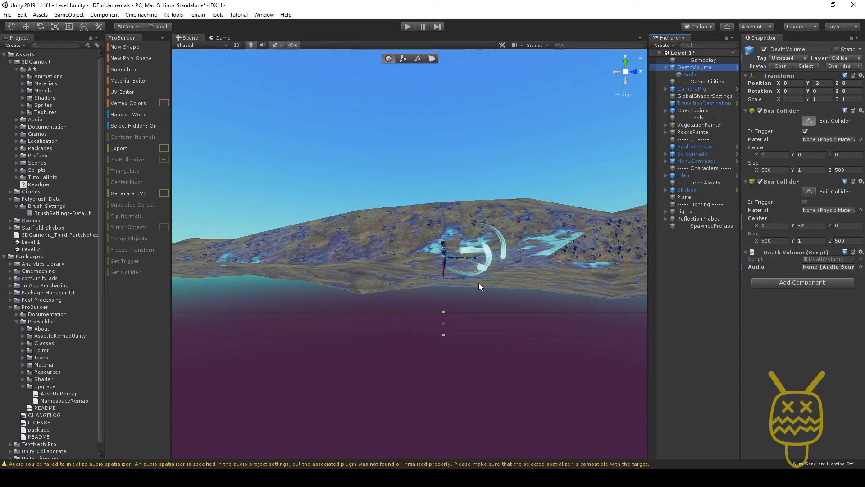
pyautogui.moveTo(629, 80)
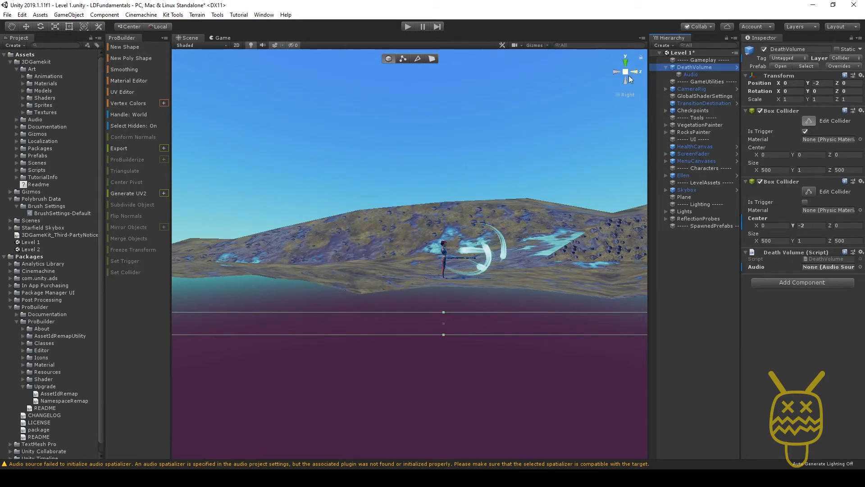